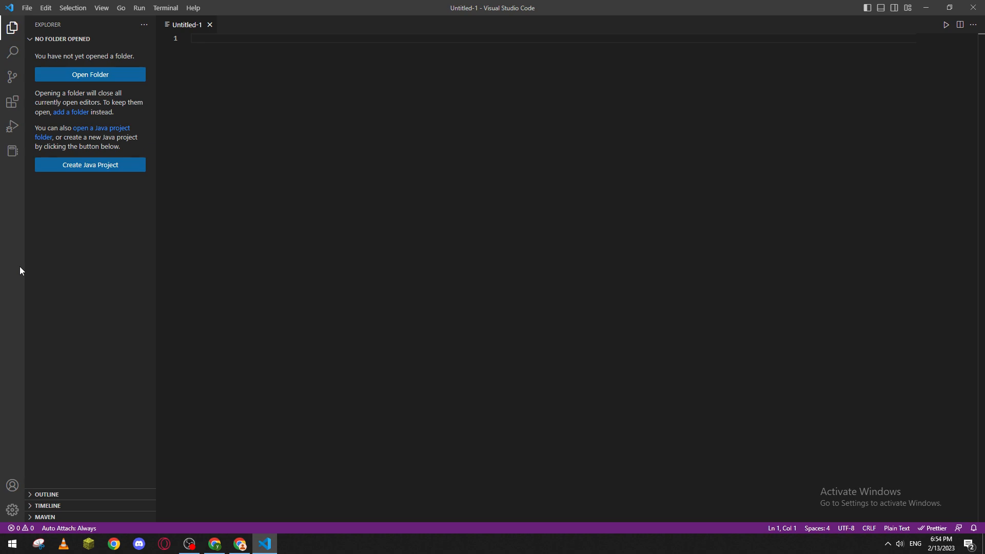
{"action": "mouse_move", "coordinate": [239, 543]}
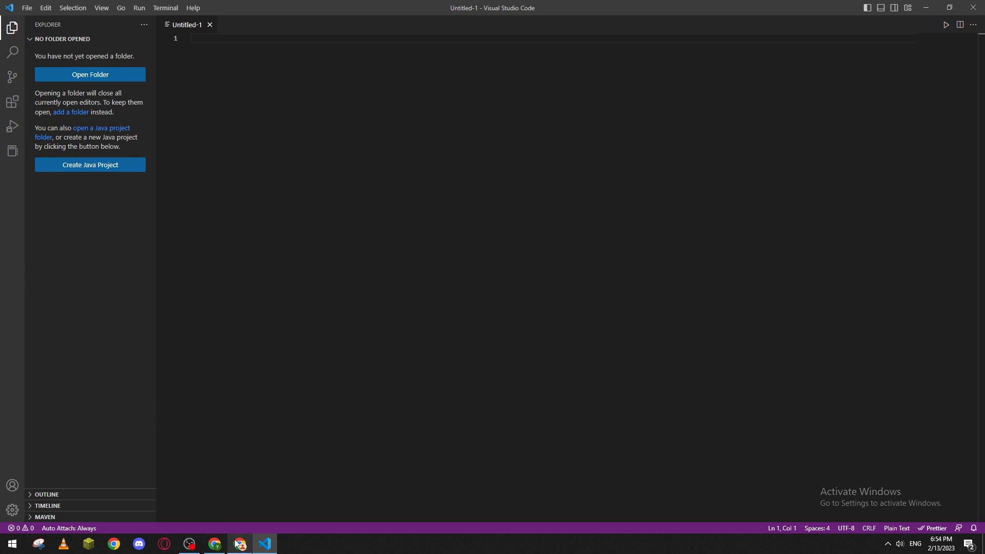
Step: Switch to Chrome and search Google for 'visual studio code' via the address-bar suggestion
{"action": "left_click", "coordinate": [240, 543]}
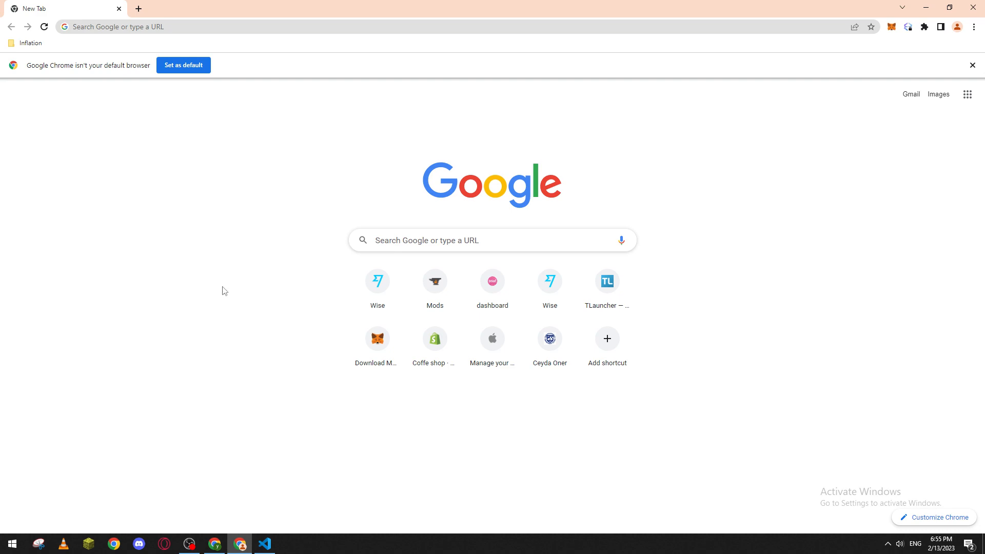
{"action": "type", "text": "v"}
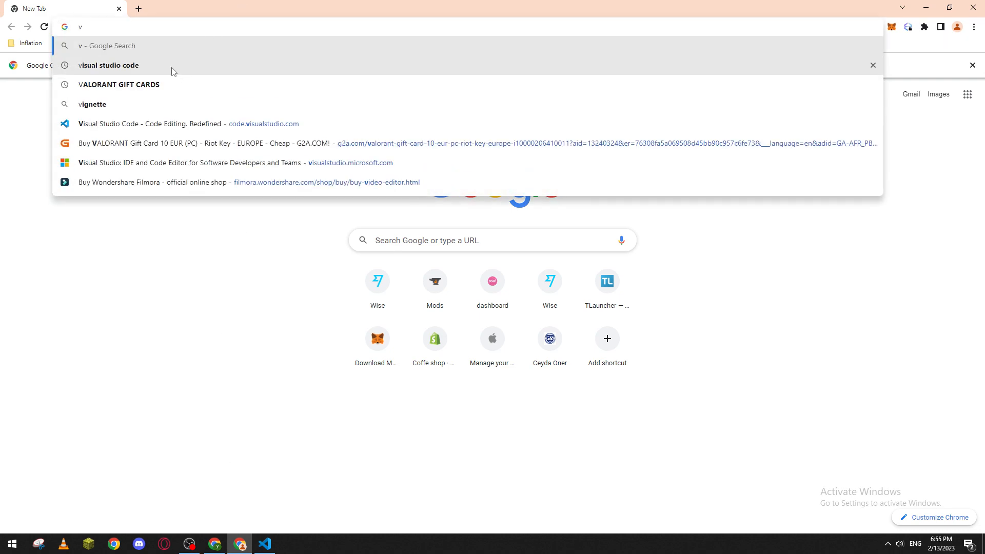
{"action": "left_click", "coordinate": [109, 66]}
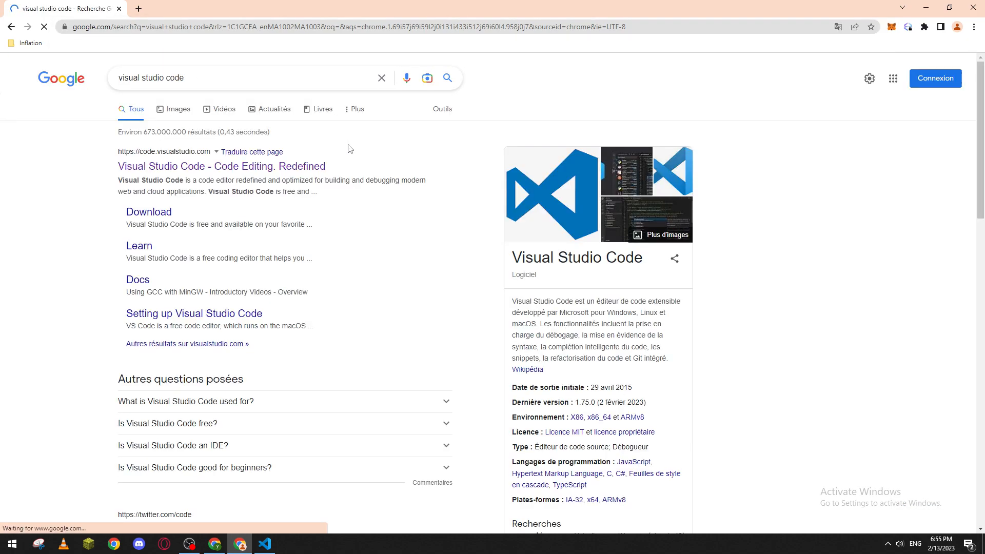
{"action": "mouse_move", "coordinate": [903, 171]}
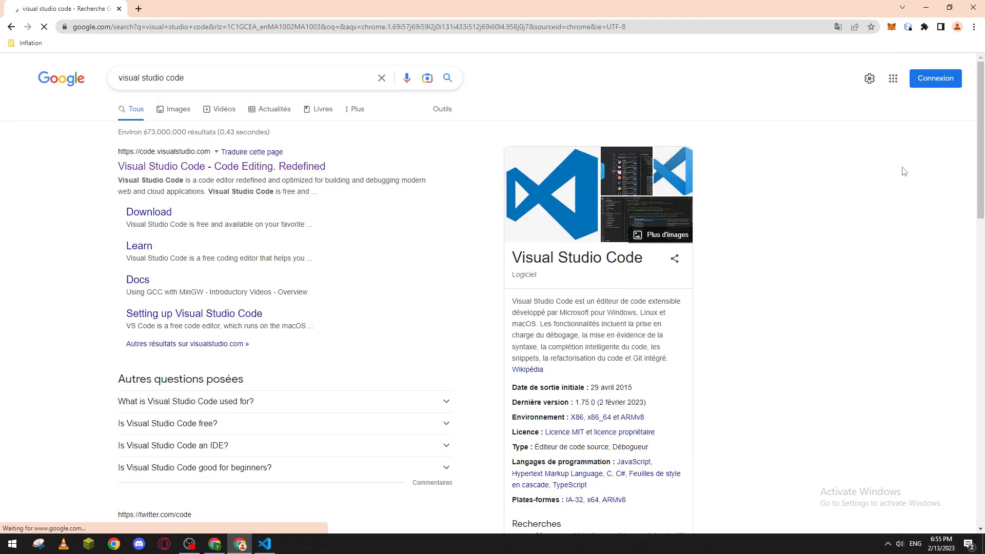
{"action": "scroll", "scroll_direction": "down", "scroll_amount": 3}
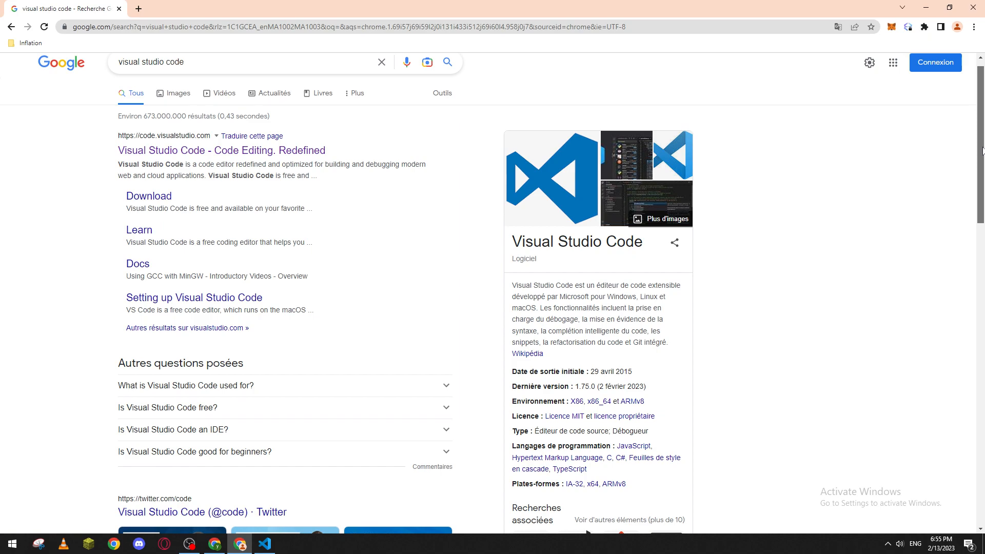
{"action": "scroll", "scroll_direction": "down", "scroll_amount": 3}
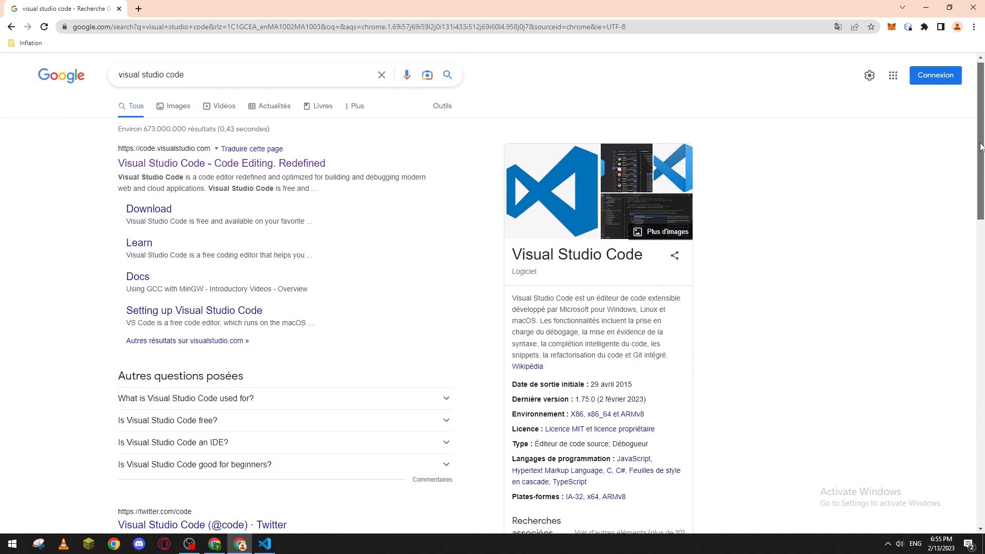
{"action": "mouse_move", "coordinate": [795, 193]}
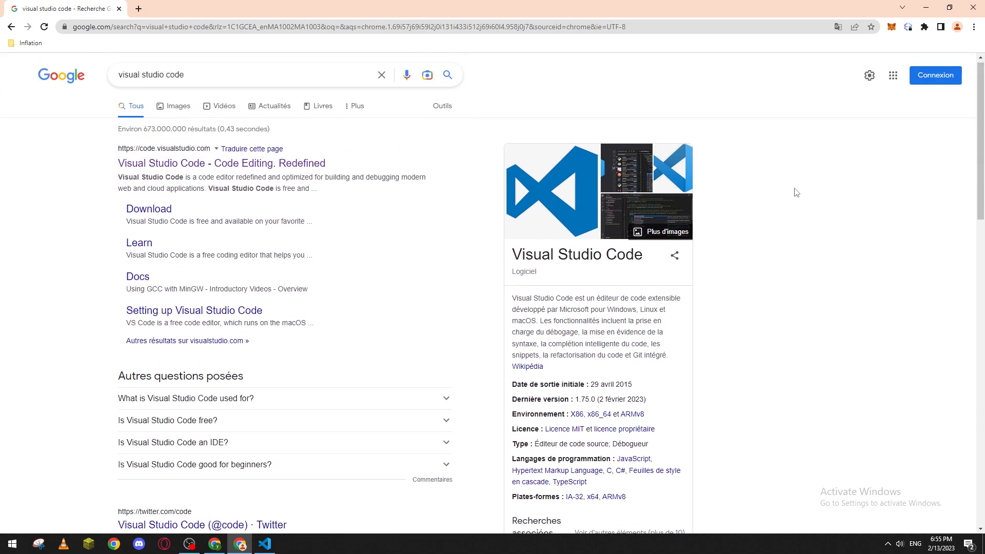
{"action": "mouse_move", "coordinate": [397, 135]}
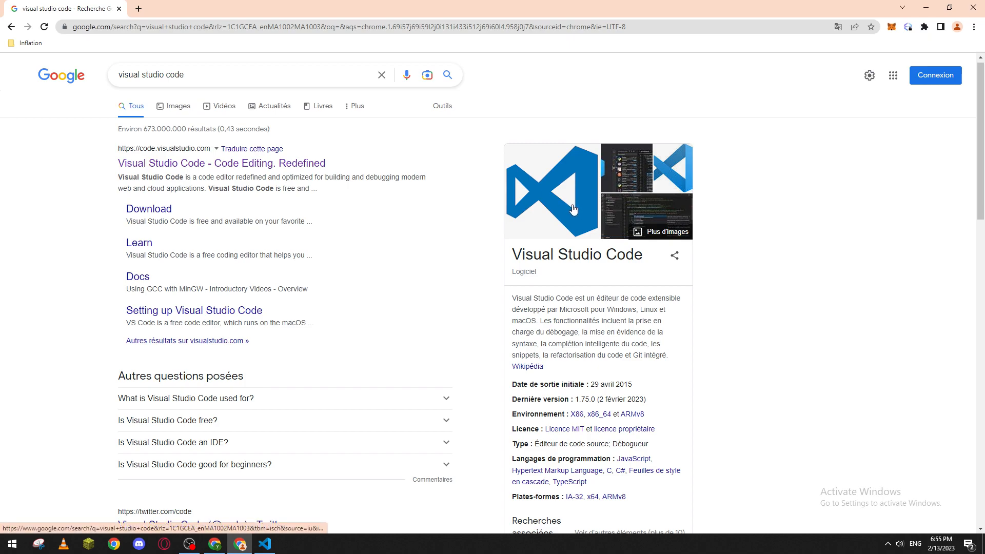
{"action": "mouse_move", "coordinate": [186, 163]}
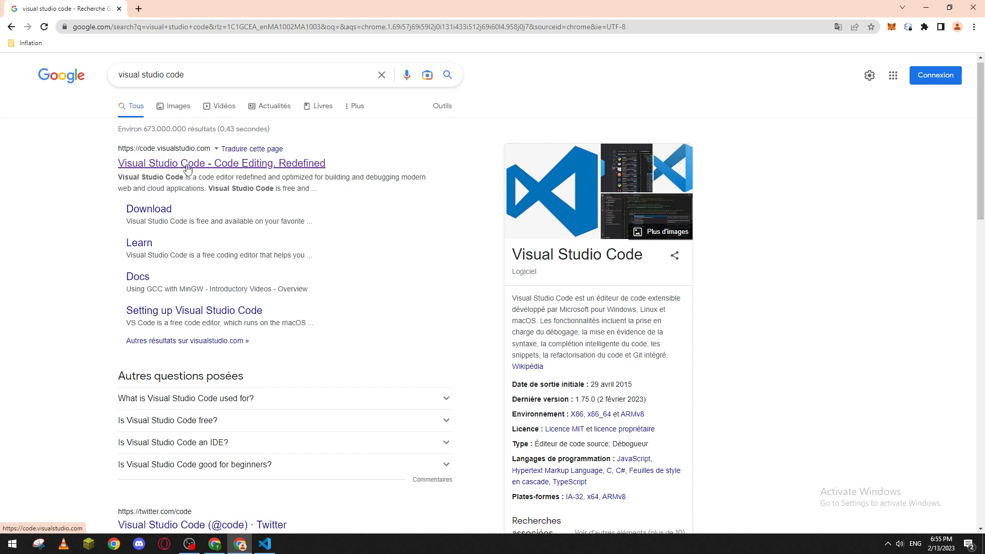
Step: Open the 'Visual Studio Code - Code Editing. Redefined' result to reach the official homepage
{"action": "left_click", "coordinate": [221, 163]}
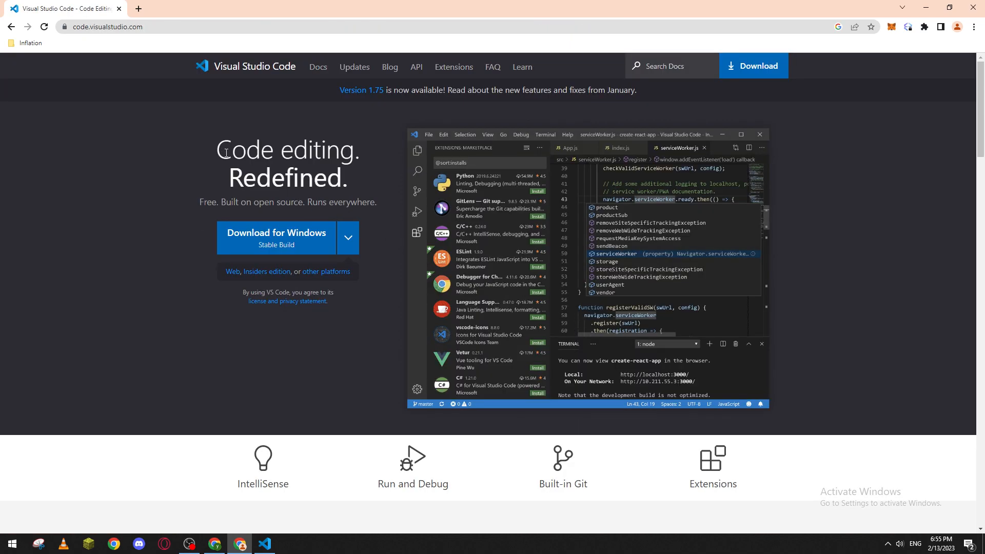
{"action": "mouse_move", "coordinate": [349, 238]}
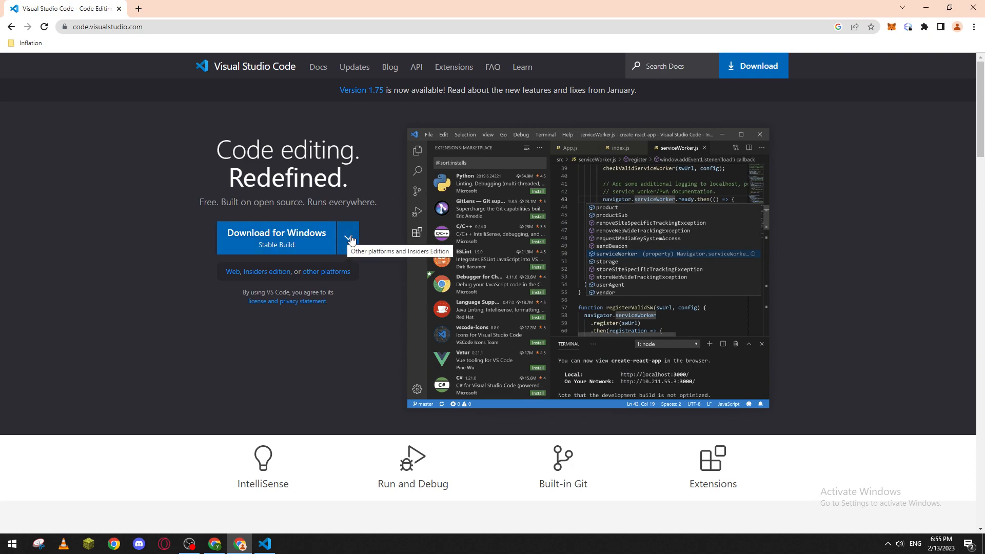
{"action": "left_click", "coordinate": [347, 238]}
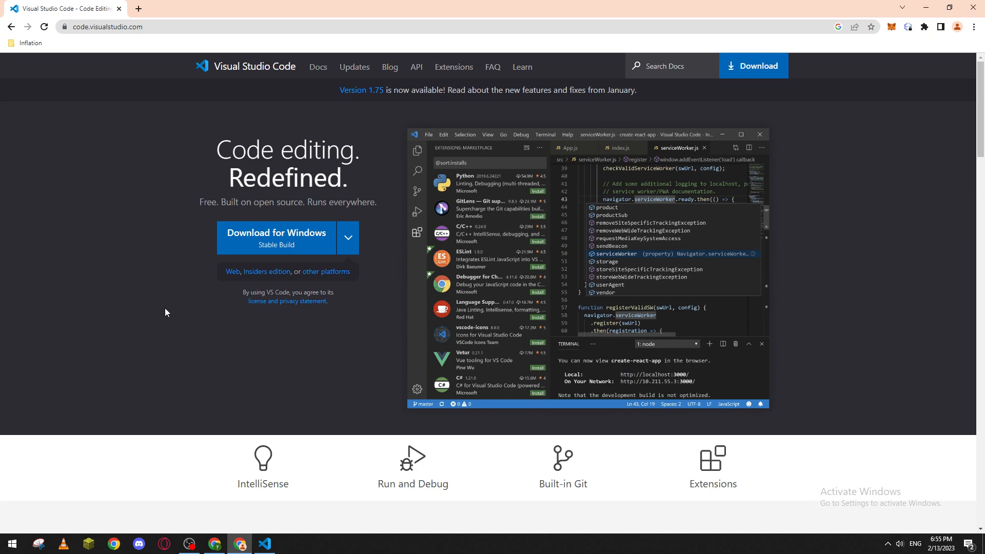
{"action": "mouse_move", "coordinate": [155, 338]}
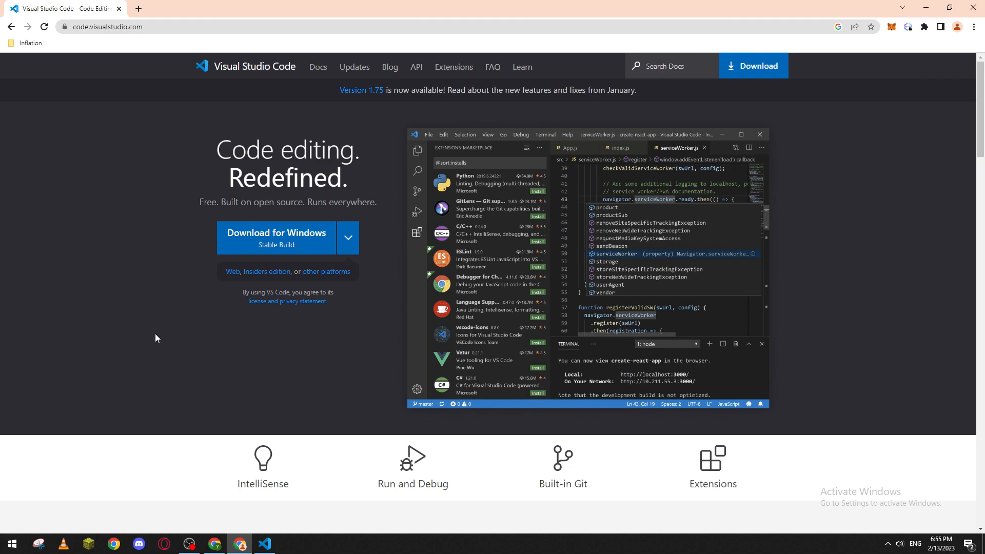
Step: Back in VS Code, search Extensions for 'python' and open Microsoft's installed Python extension page
{"action": "left_click", "coordinate": [263, 544]}
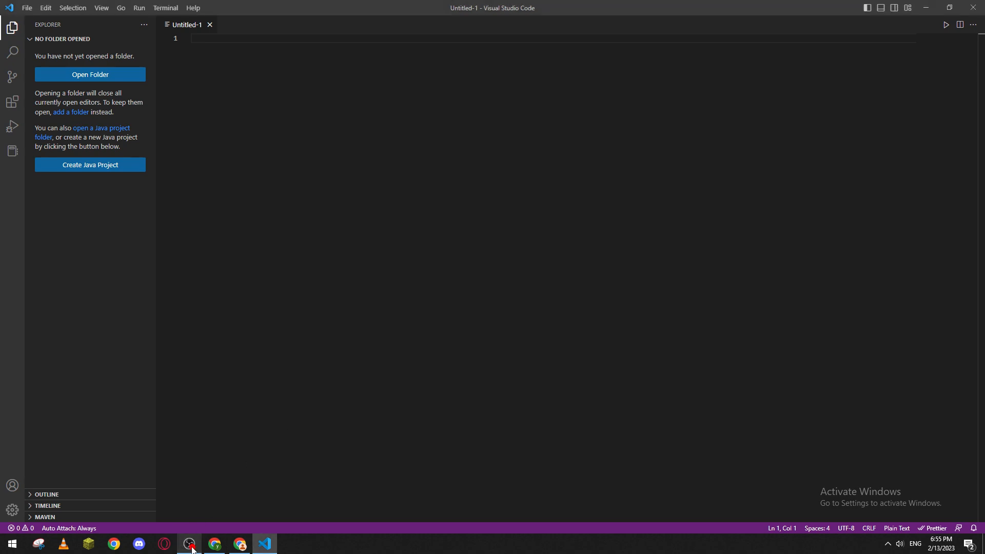
{"action": "mouse_move", "coordinate": [274, 374]}
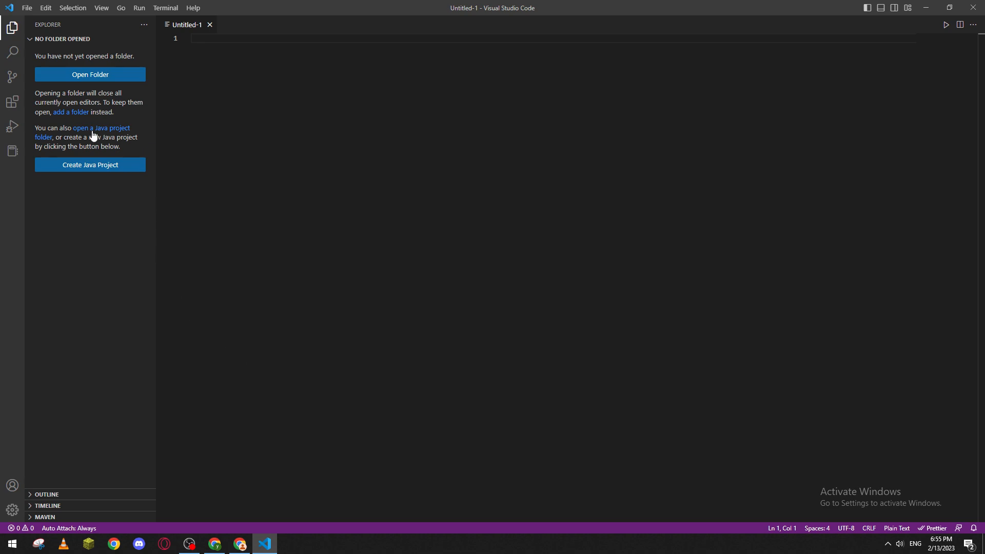
{"action": "mouse_move", "coordinate": [94, 227]}
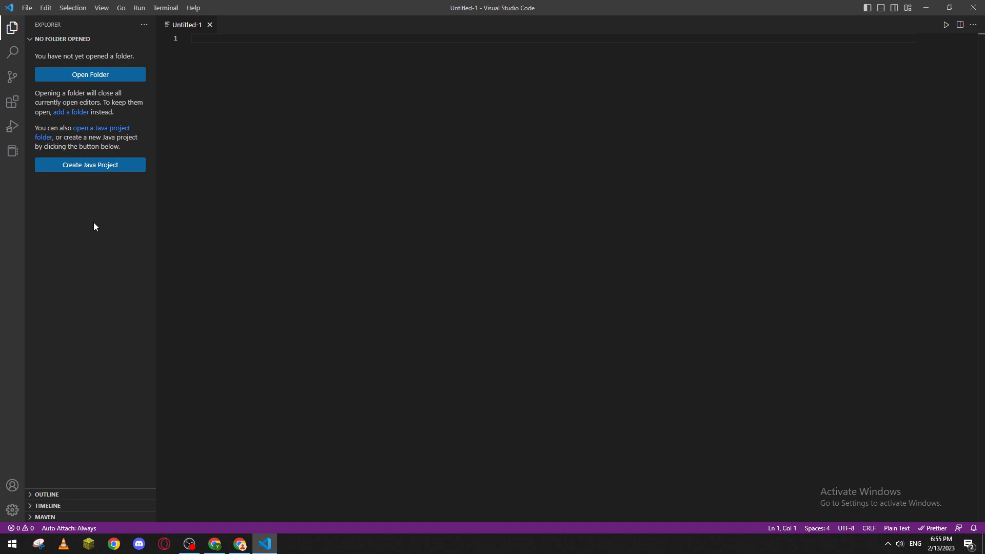
{"action": "left_click", "coordinate": [12, 101]}
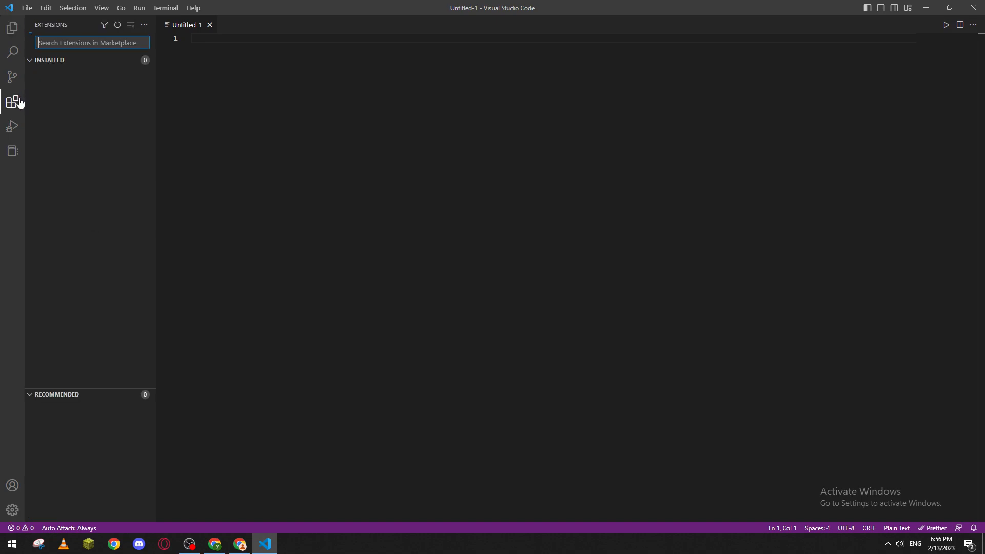
{"action": "type", "text": "python"}
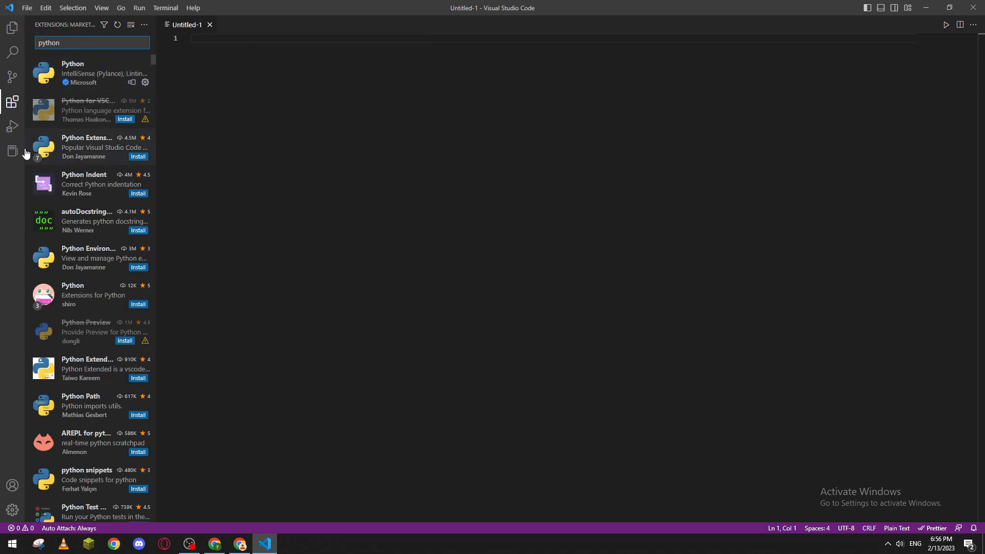
{"action": "mouse_move", "coordinate": [12, 101]}
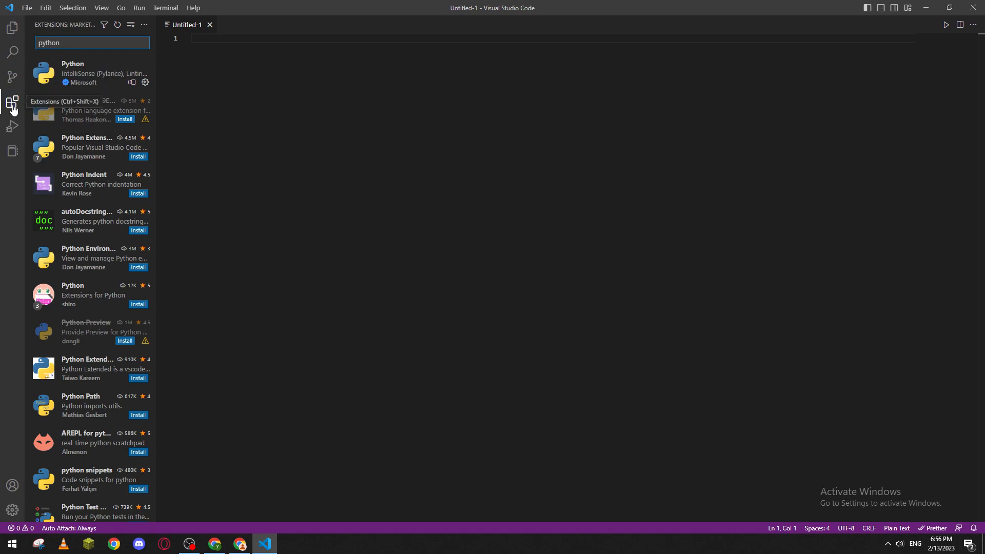
{"action": "left_click", "coordinate": [92, 73]}
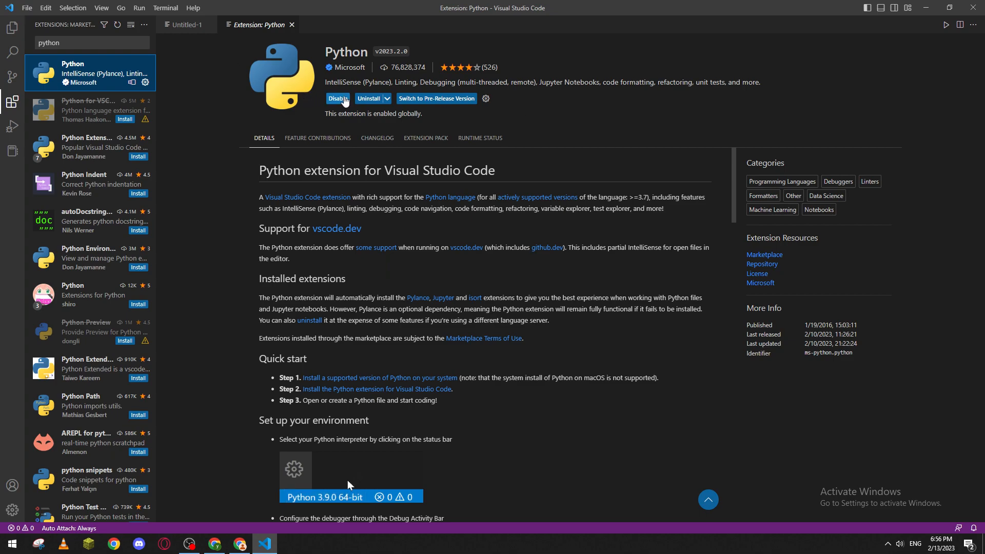
{"action": "mouse_move", "coordinate": [191, 25]}
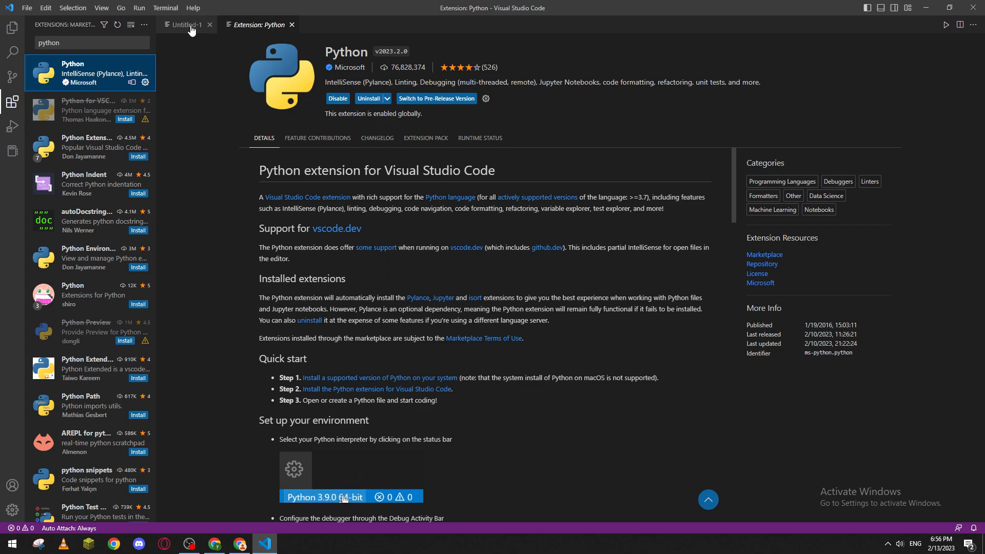
Step: Create a new Python file and write 'import editdistance' on line 1
{"action": "left_click", "coordinate": [27, 7]}
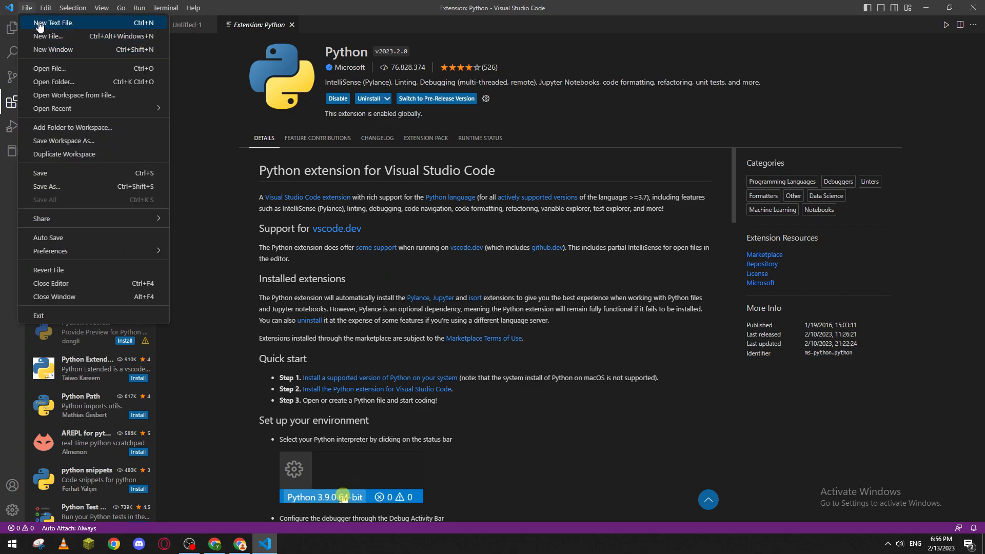
{"action": "left_click", "coordinate": [48, 35]}
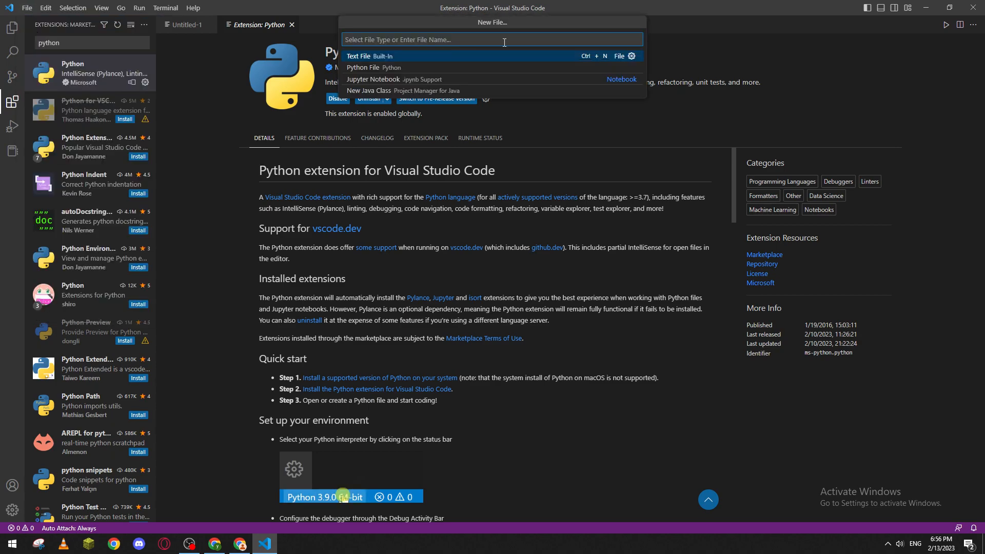
{"action": "left_click", "coordinate": [358, 56]}
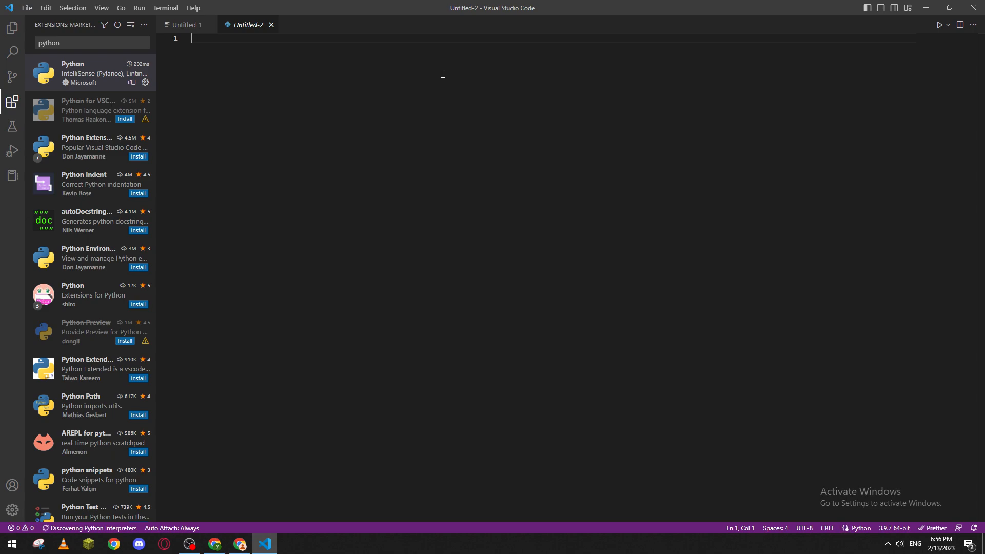
{"action": "mouse_move", "coordinate": [227, 45]}
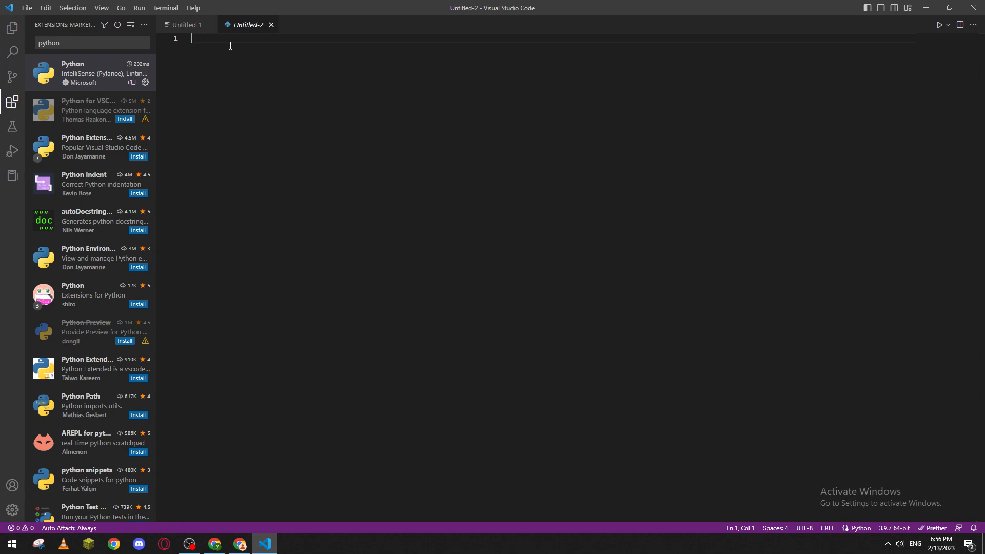
{"action": "type", "text": "import"}
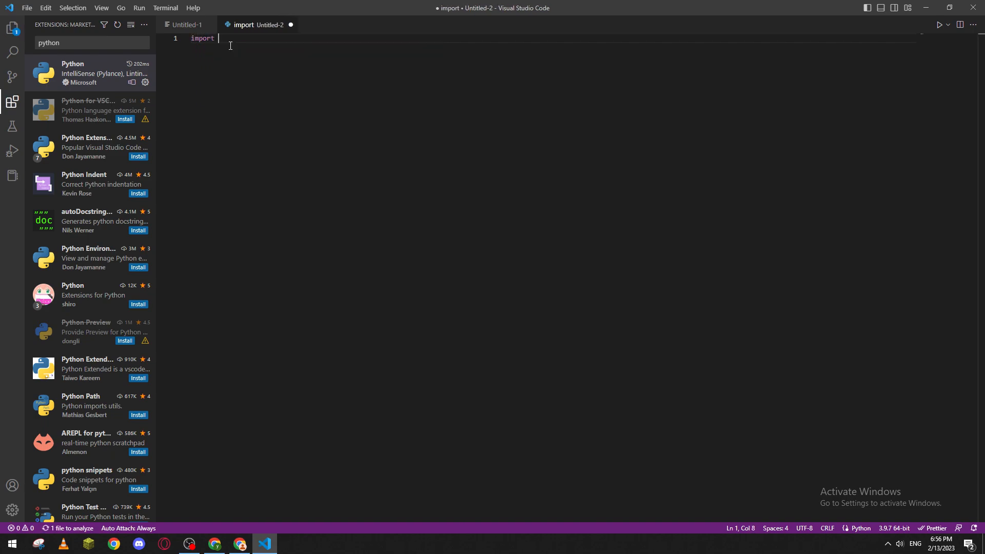
{"action": "type", "text": "editdistance"}
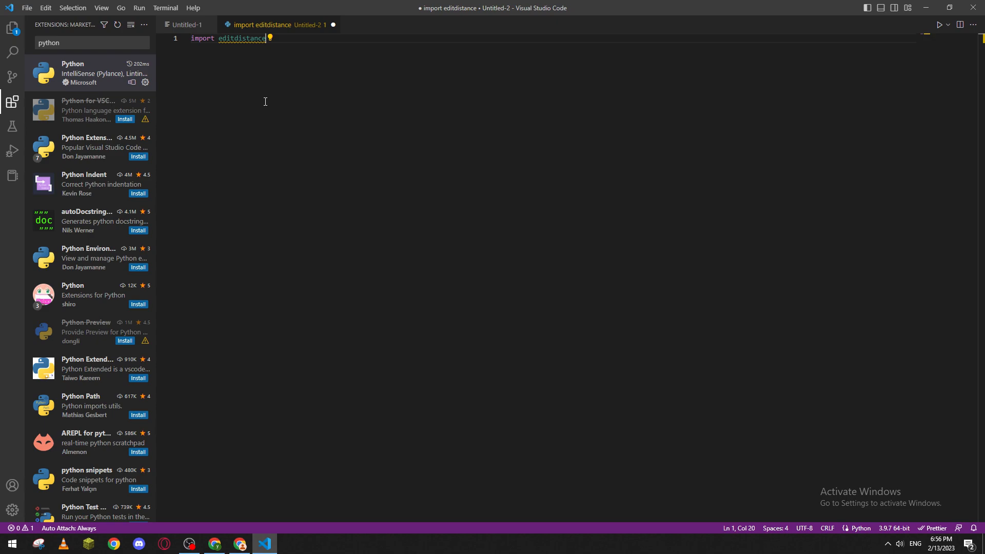
{"action": "mouse_move", "coordinate": [274, 53]}
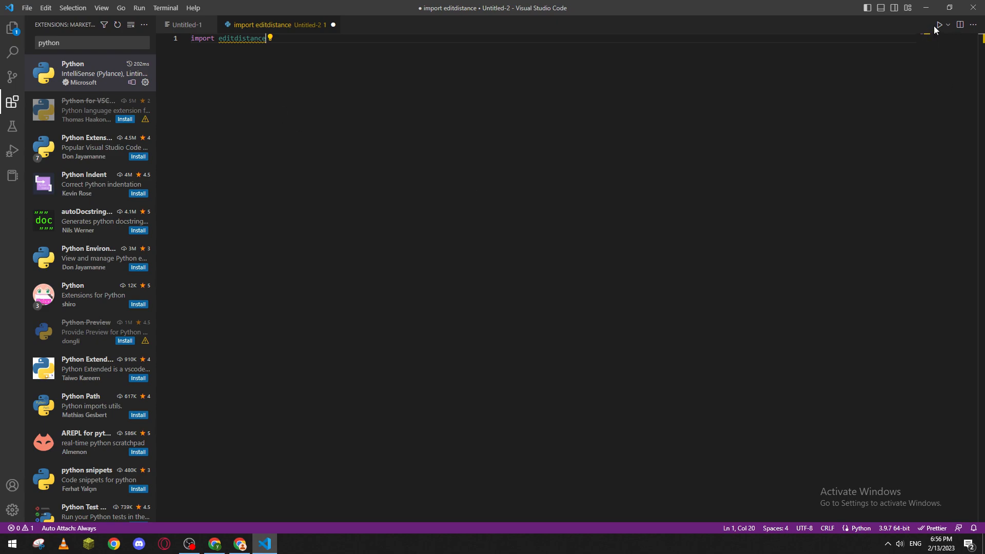
Step: Run the file, then enter 'pip install editdistance' at the terminal prompt
{"action": "left_click", "coordinate": [938, 25]}
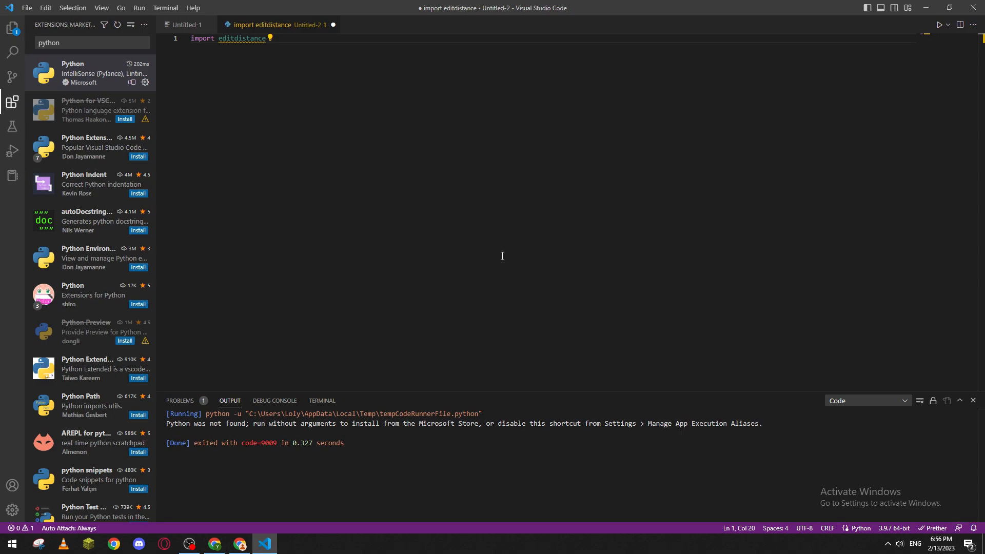
{"action": "mouse_move", "coordinate": [344, 419]}
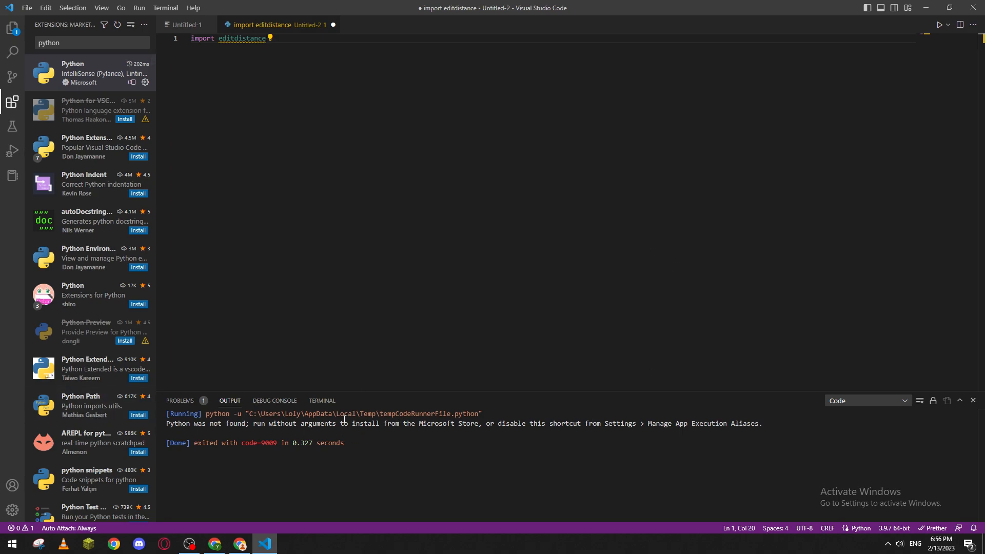
{"action": "left_click", "coordinate": [322, 401]}
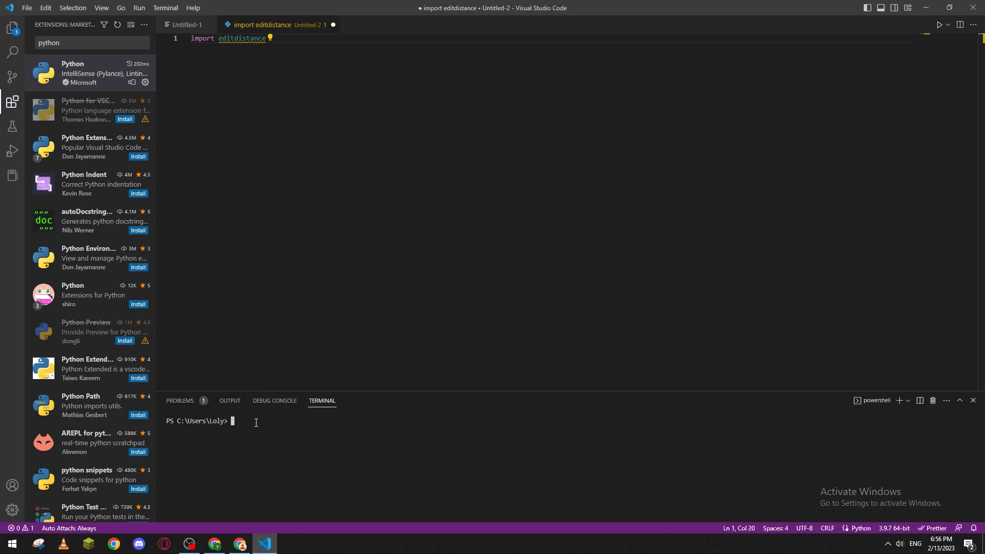
{"action": "type", "text": "pip in"}
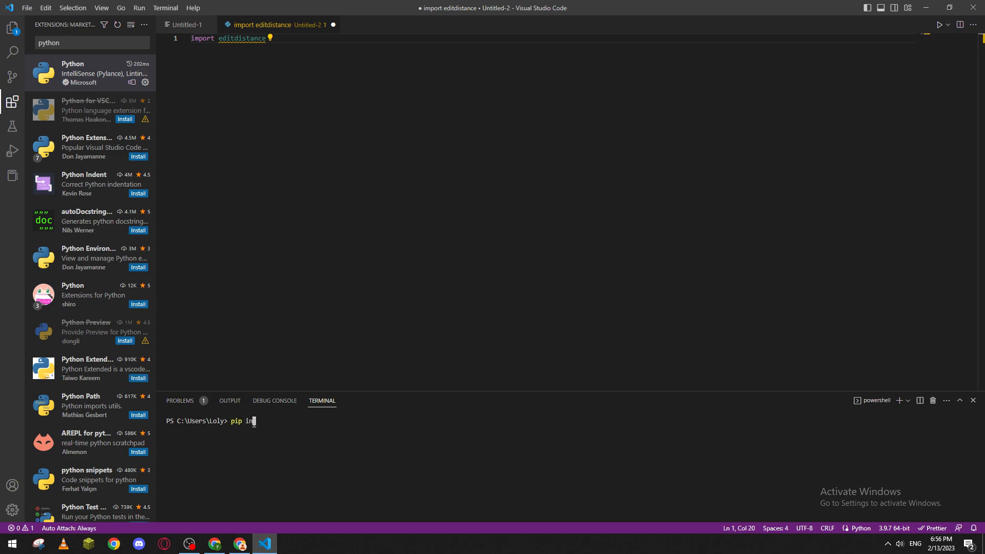
{"action": "type", "text": "stall"}
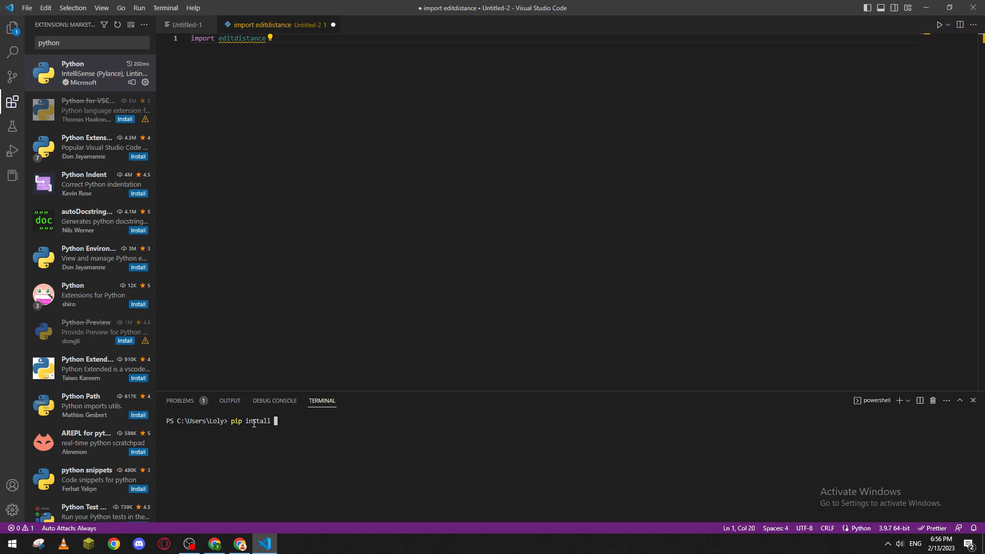
{"action": "type", "text": "edi"}
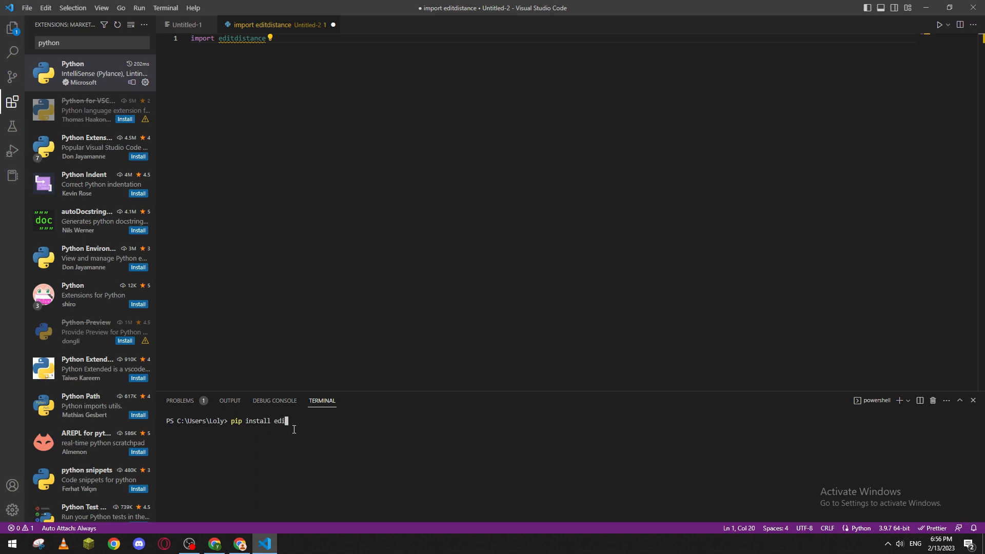
{"action": "type", "text": "t"}
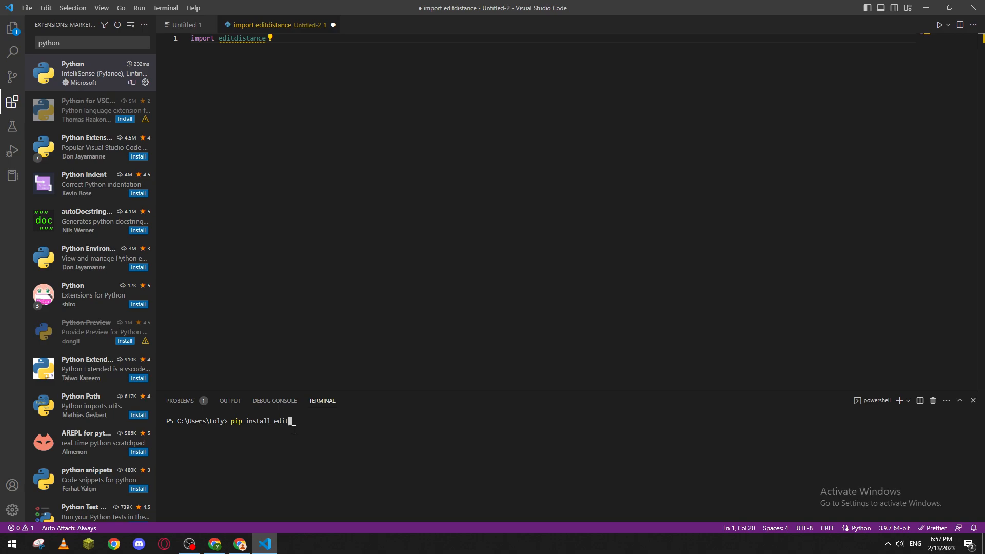
{"action": "type", "text": "istance"}
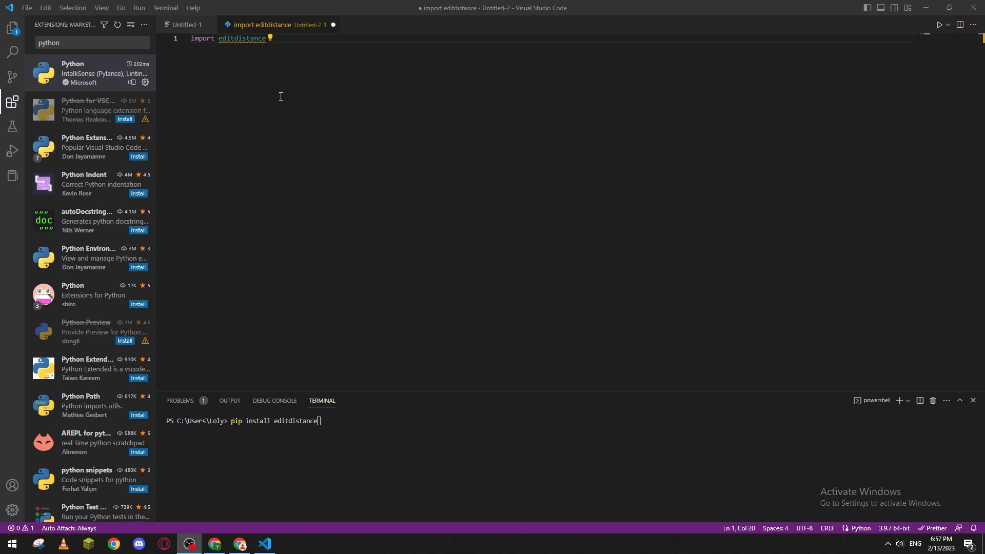
{"action": "mouse_move", "coordinate": [473, 353]}
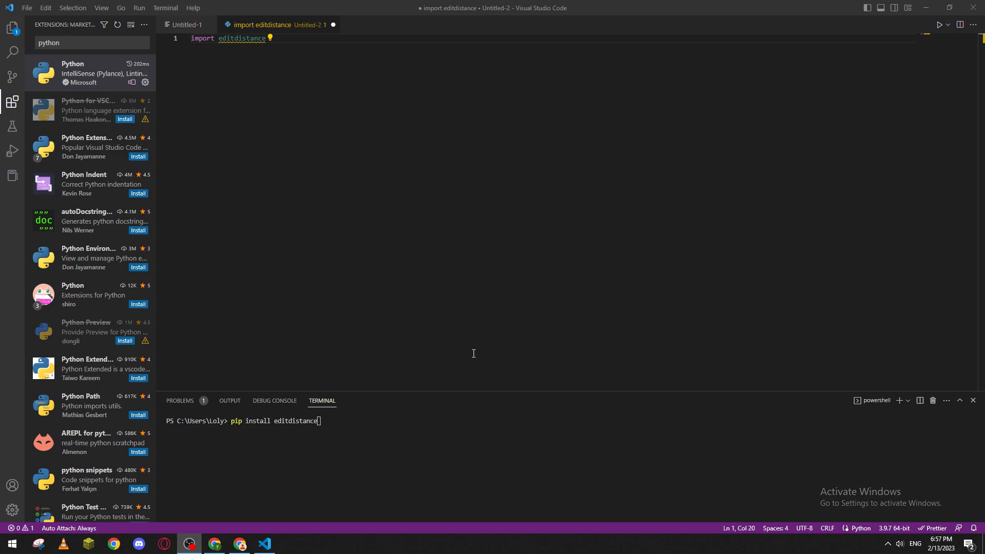